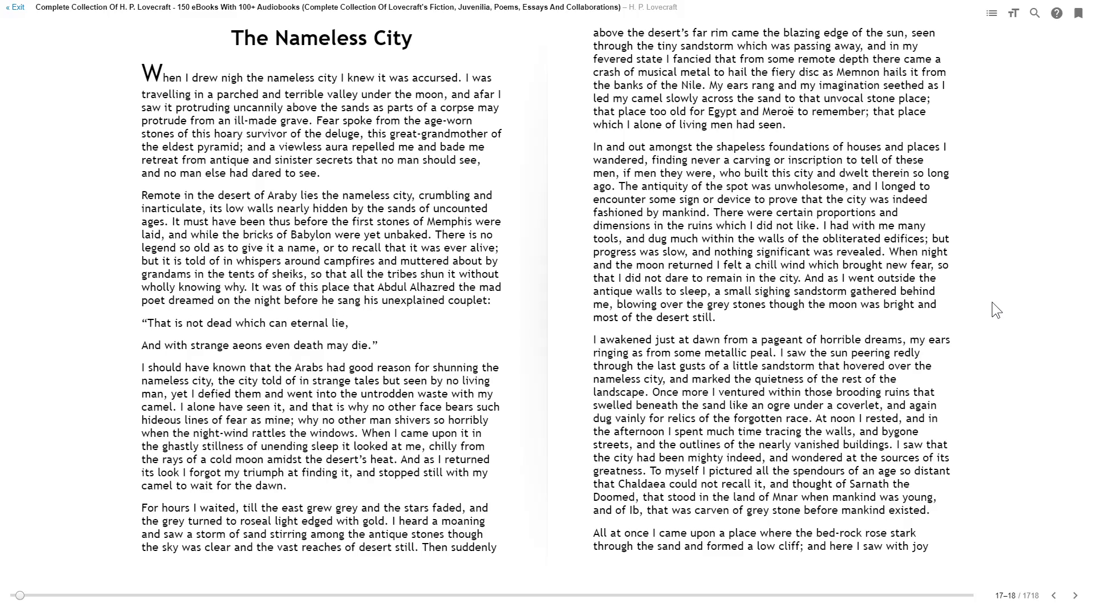
pyautogui.moveTo(1078, 215)
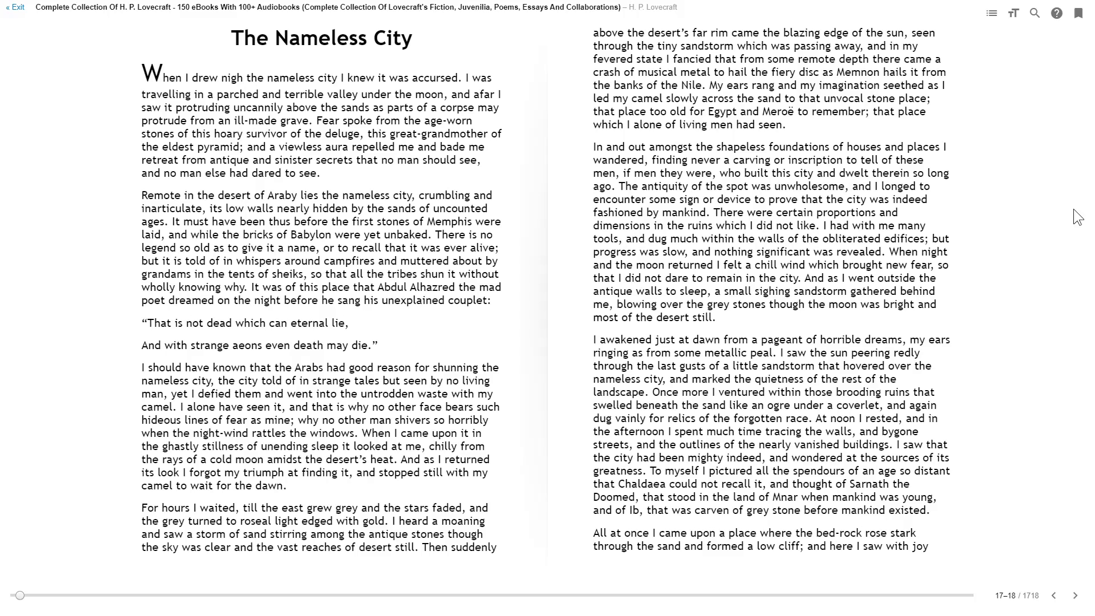
# Turn the page forward through 'The Nameless City' to the pages 20–21 spread
pyautogui.click(1079, 596)
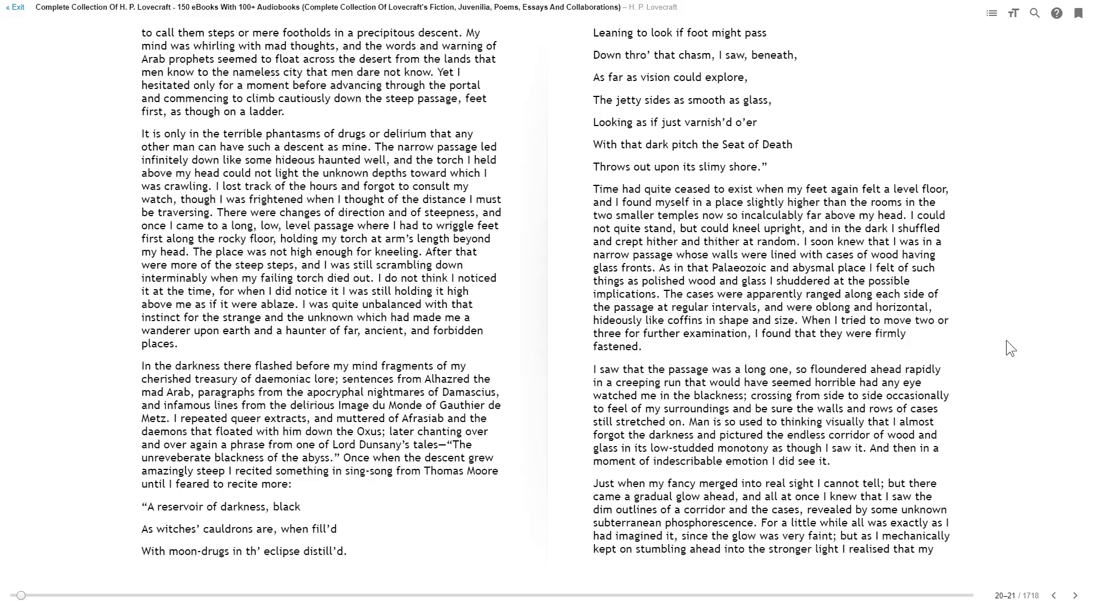
# Advance to pages 21–23, the hall of reptile mummies and murals
pyautogui.click(1067, 595)
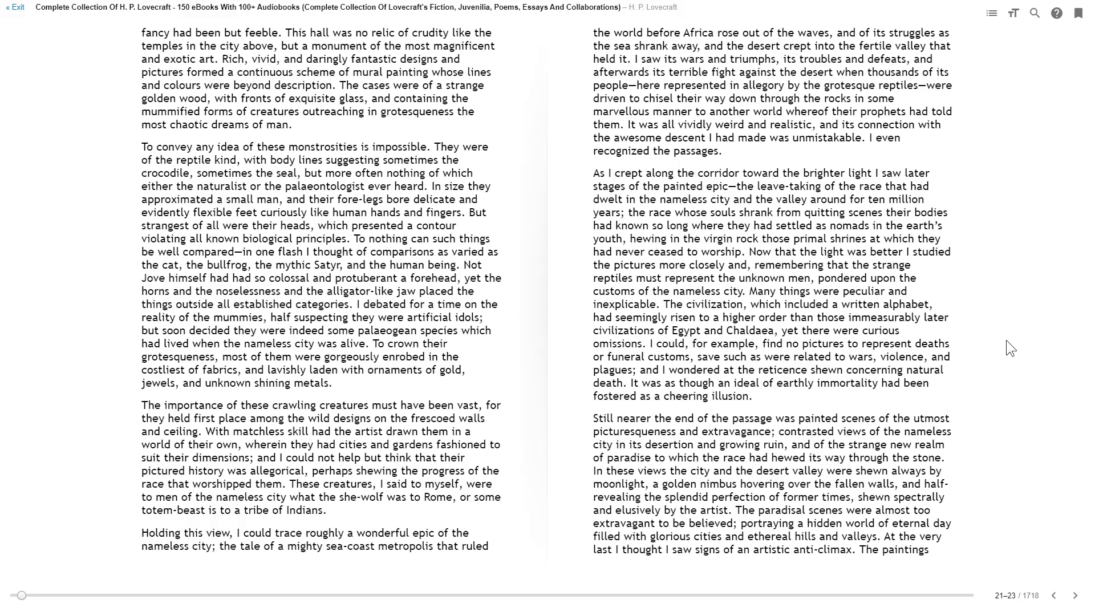
pyautogui.click(1074, 596)
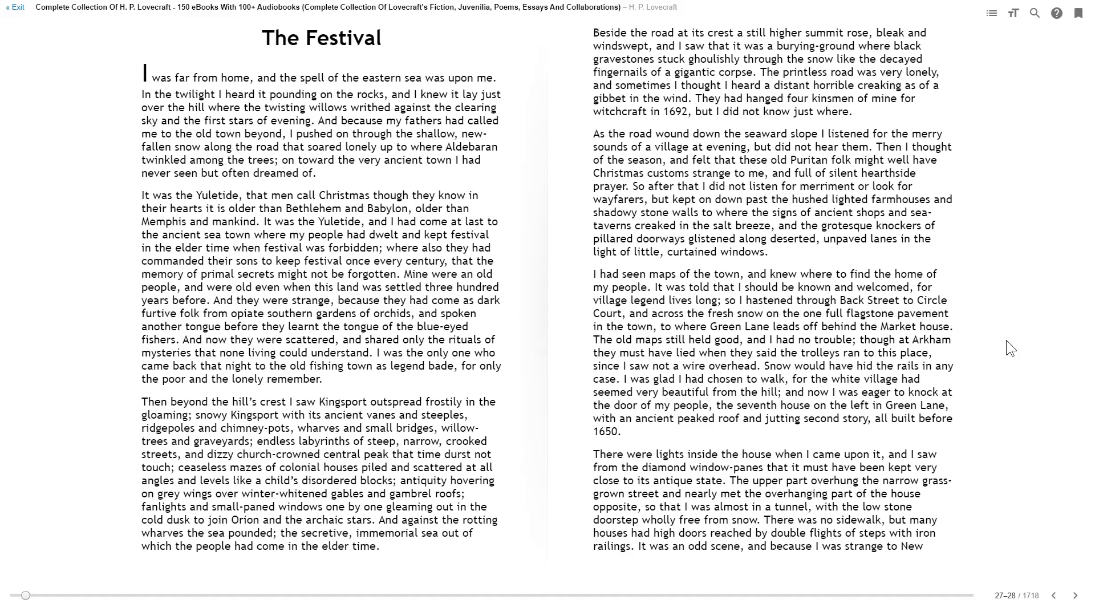
# Turn from The Festival's opening spread to pages 28–30
pyautogui.click(1074, 595)
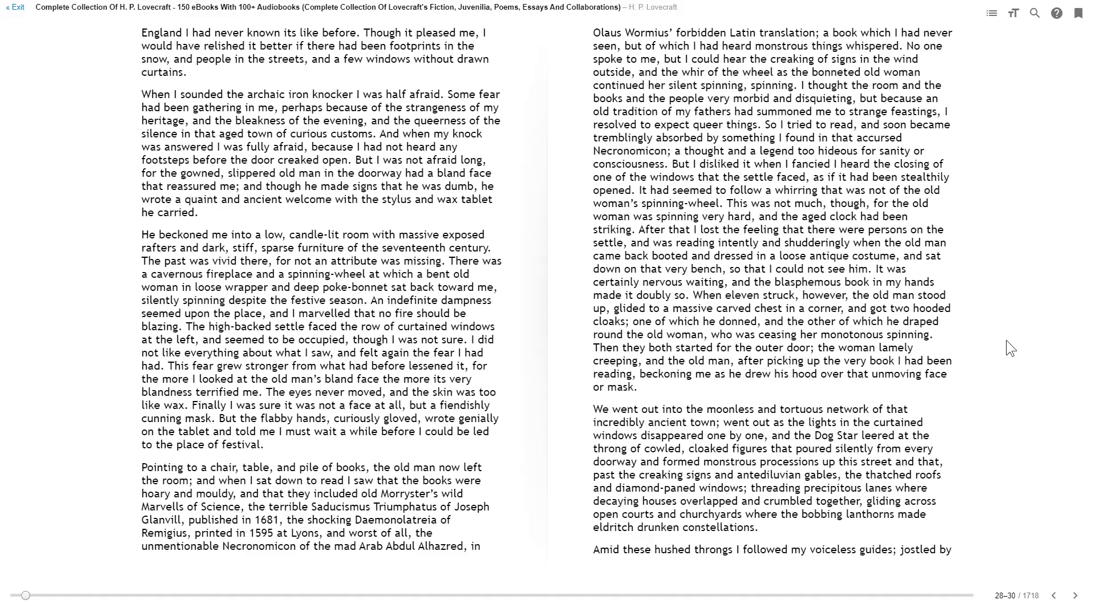
# Advance The Festival from pages 28–30 to pages 30–31
pyautogui.click(1075, 596)
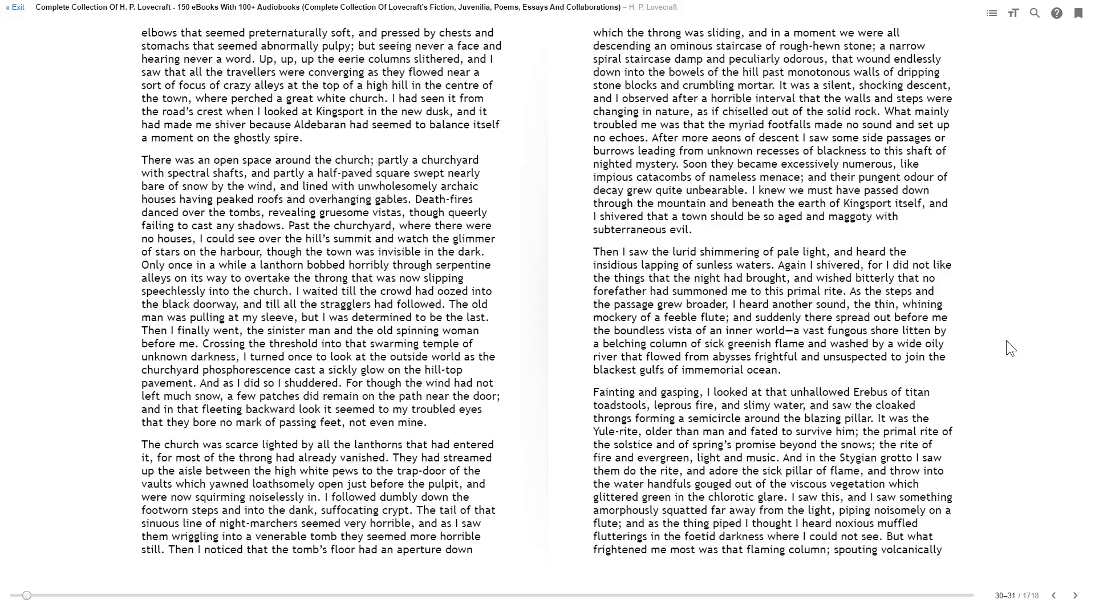
# Turn from pages 30–31 to page 33, The Festival's closing paragraph
pyautogui.click(1076, 595)
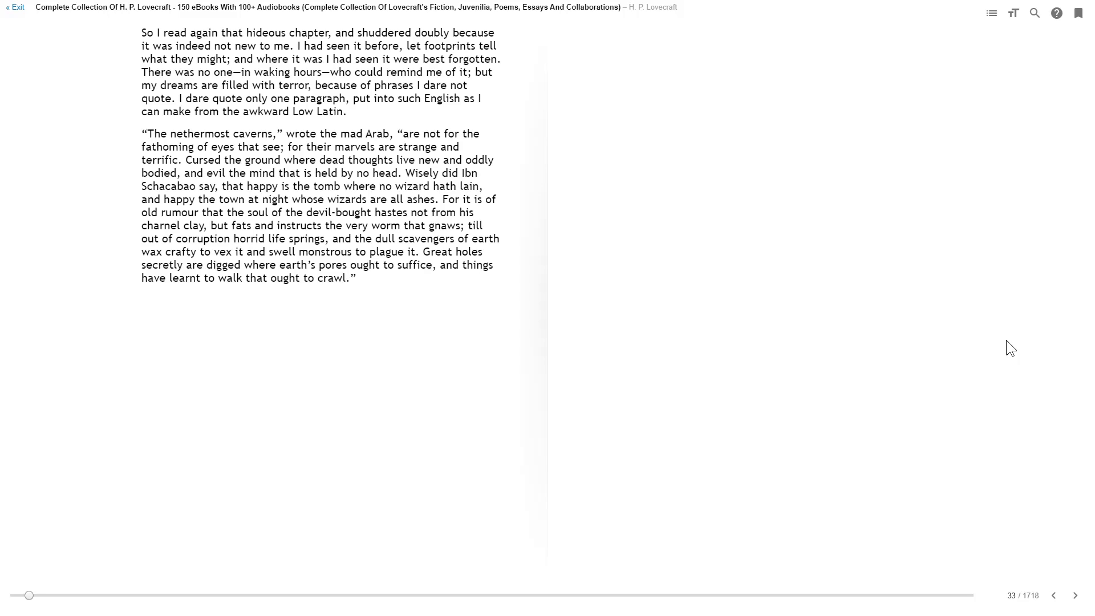
# Turn past page 33 to 'The Colour Out of Space' at pages 34–35
pyautogui.click(1075, 596)
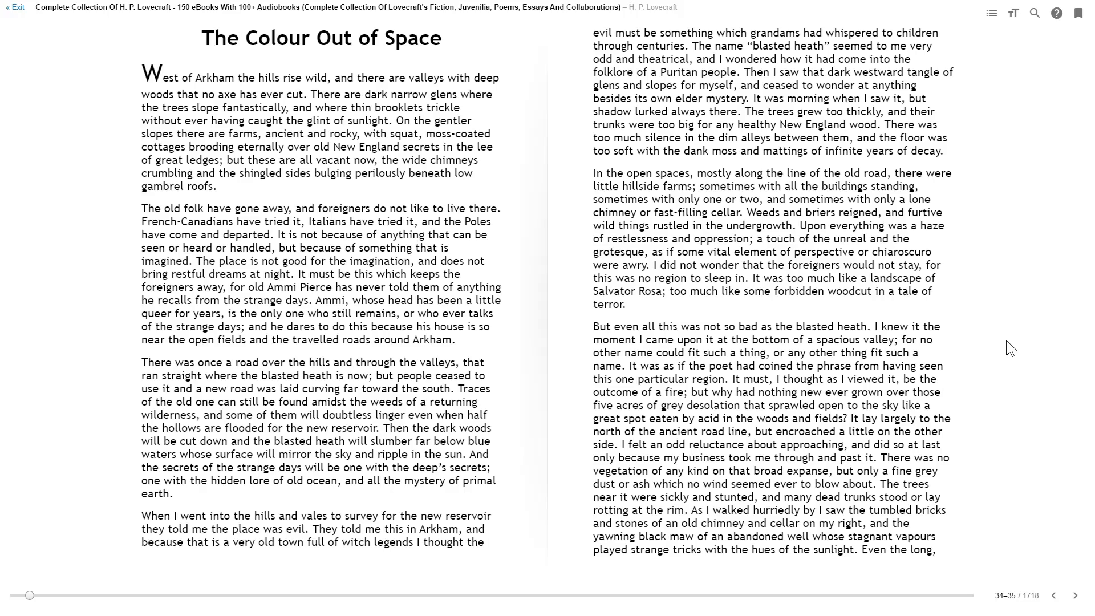
pyautogui.moveTo(685, 400)
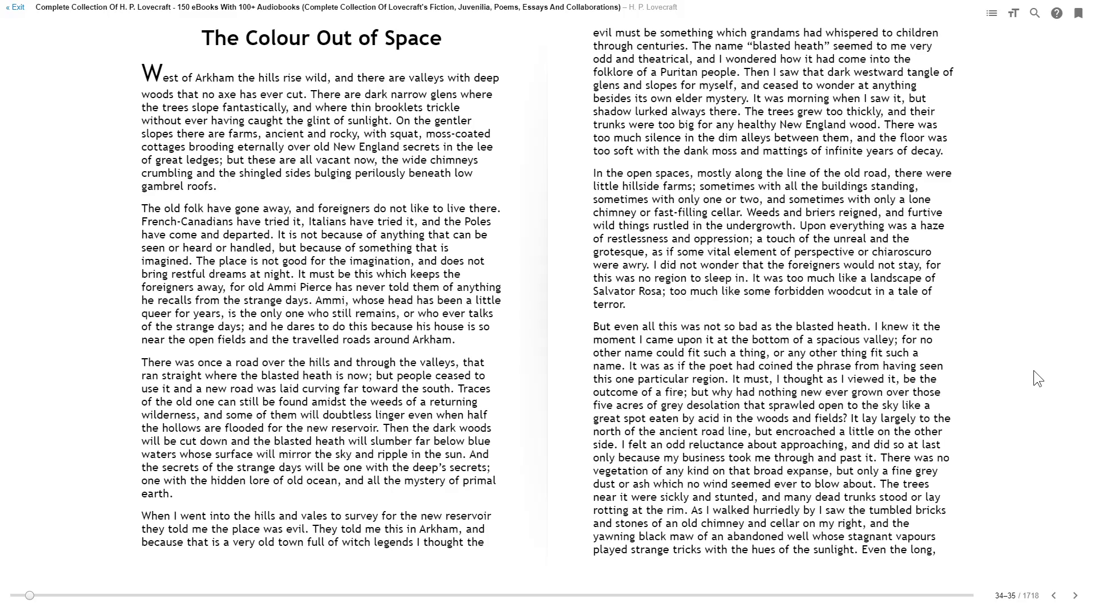
pyautogui.click(1075, 596)
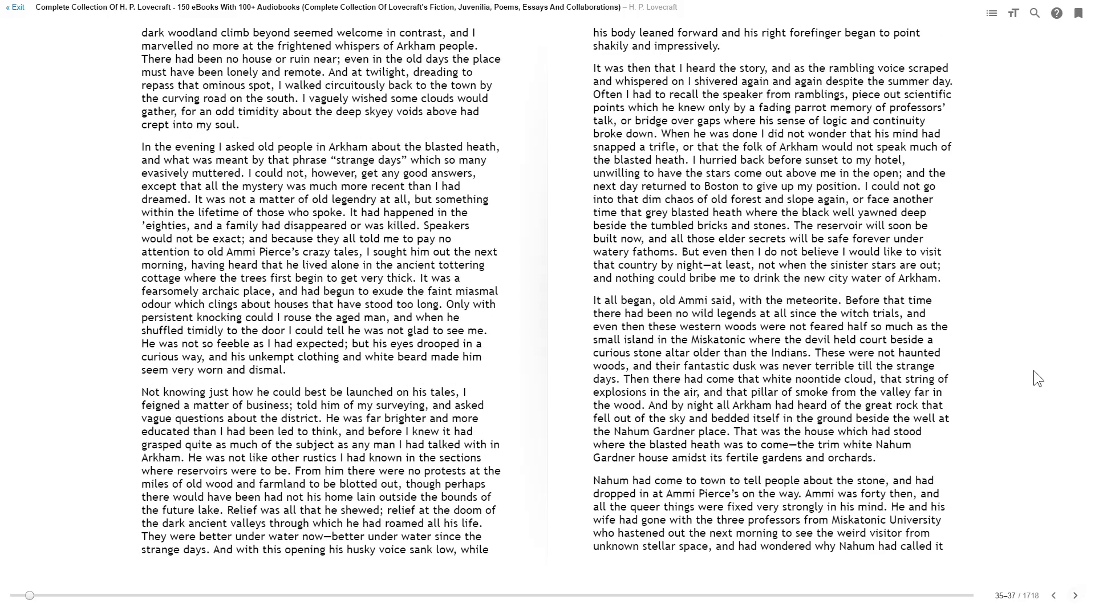